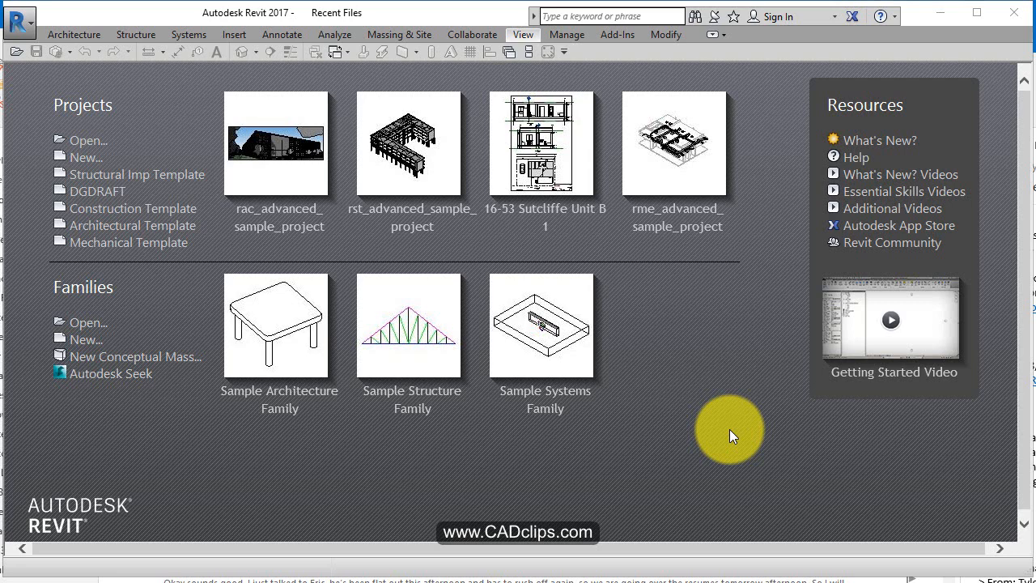
- Open rme_basic_sample_project.rvt from the Samples folder via the application menu's Open Project dialog
click(20, 23)
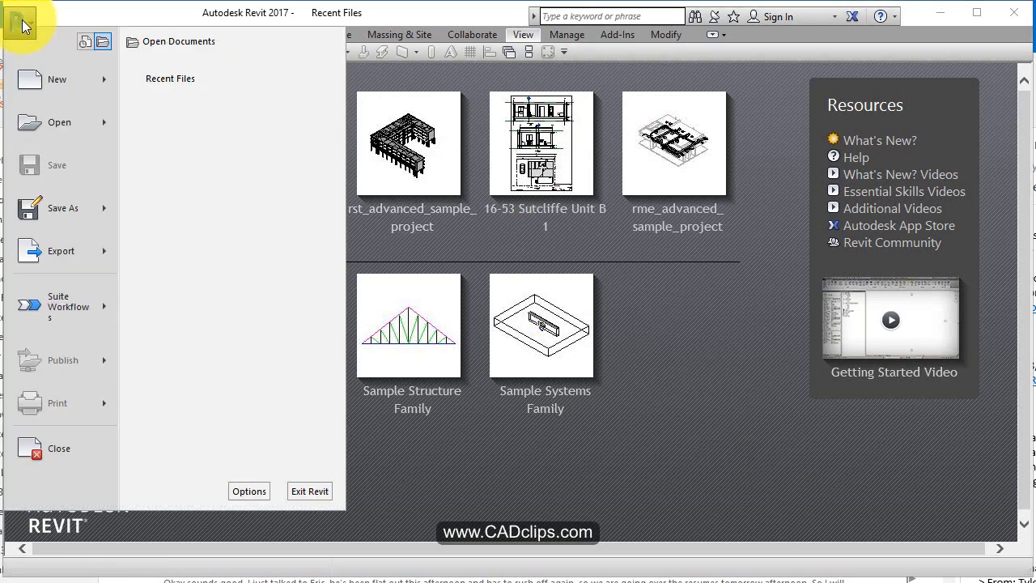
click(58, 123)
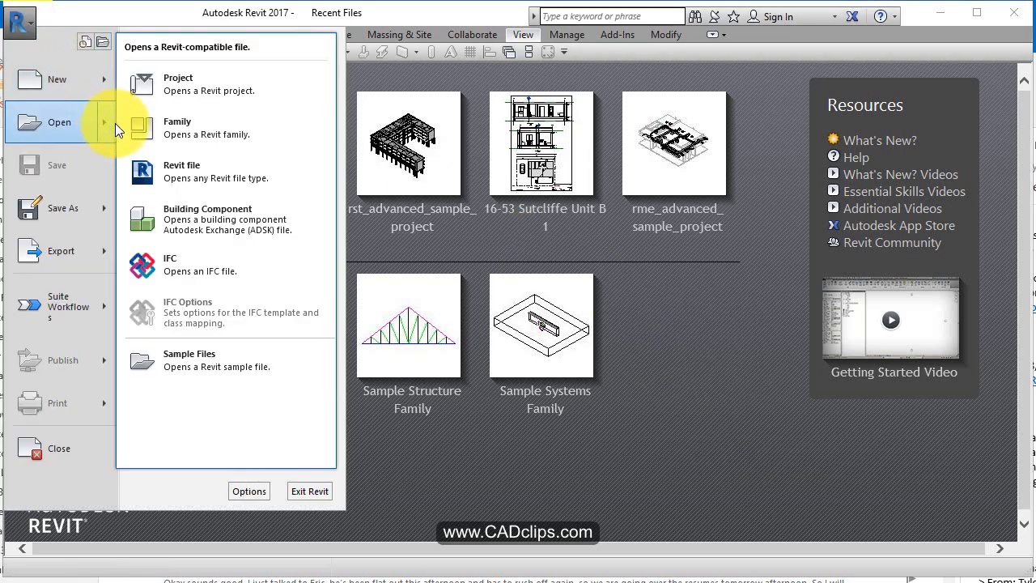
click(178, 78)
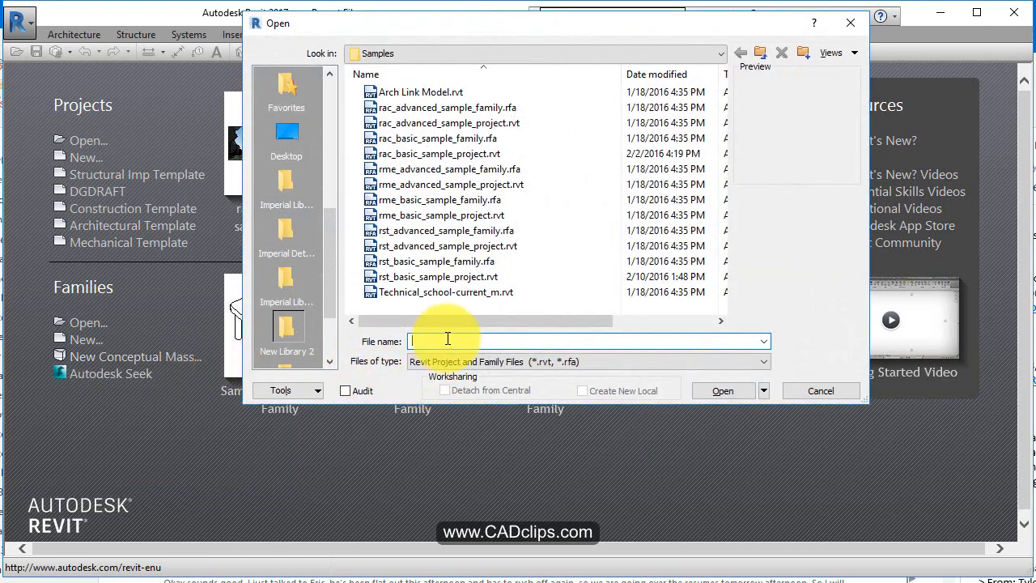
click(440, 199)
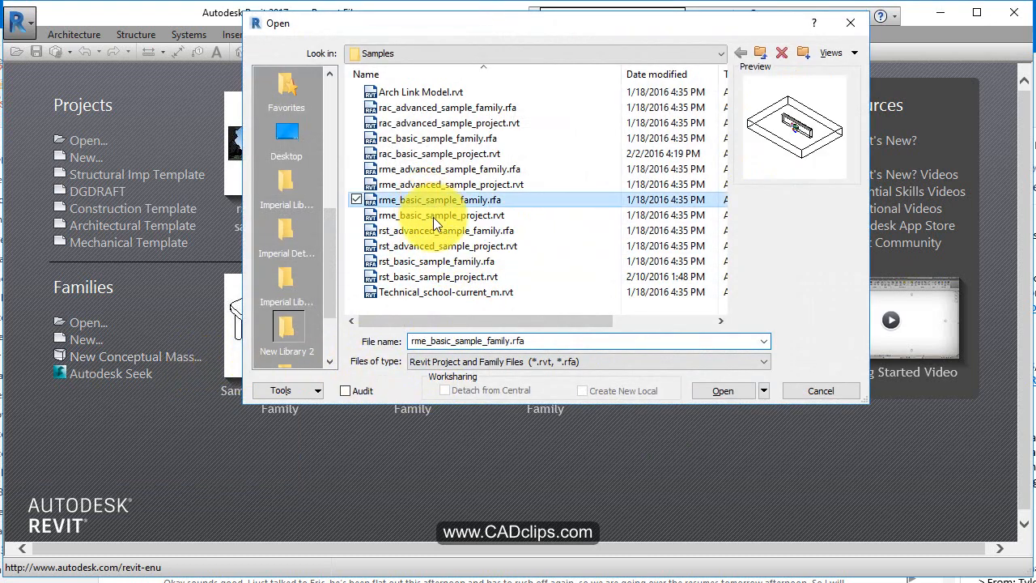
click(440, 213)
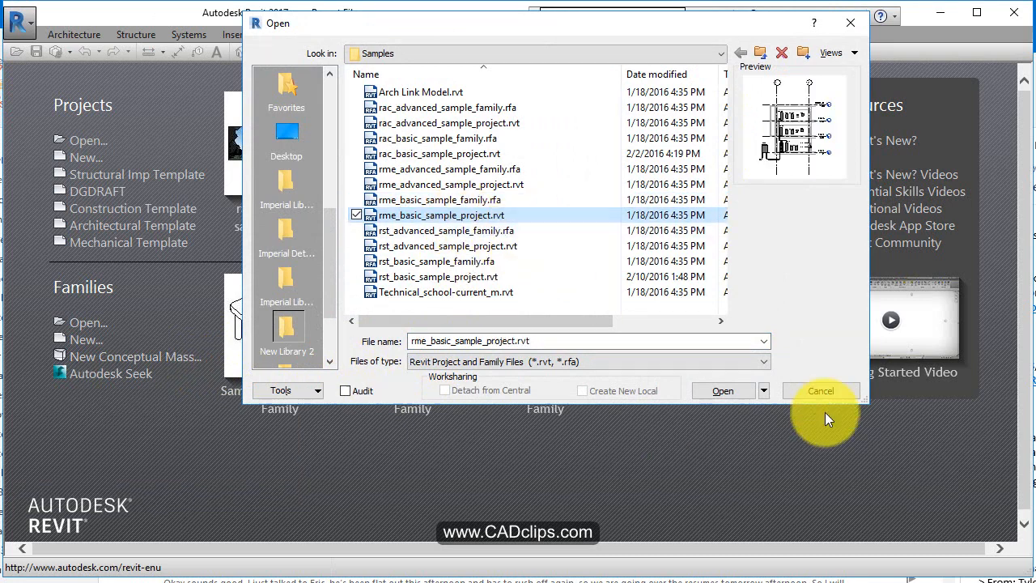
click(819, 390)
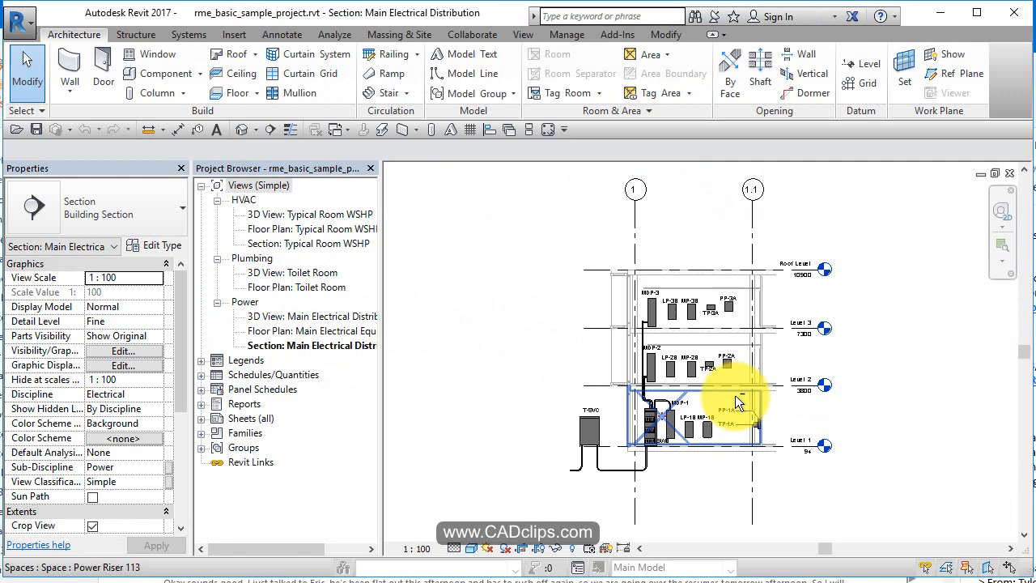
mouse_move(736, 403)
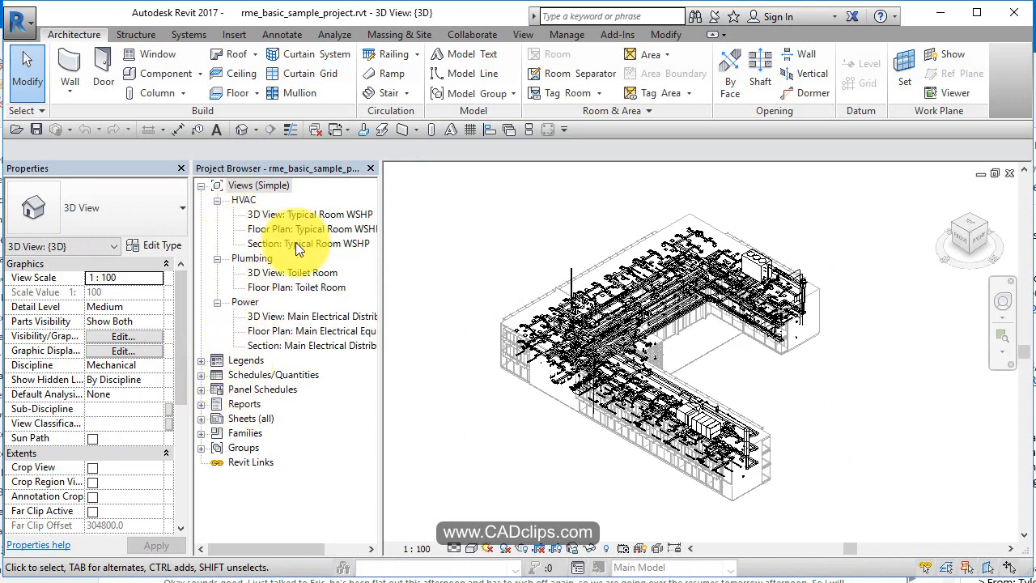
- Open the Typical Room WSHP and Main Electrical Equipment Room floor plans from the Project Browser
double_click(310, 228)
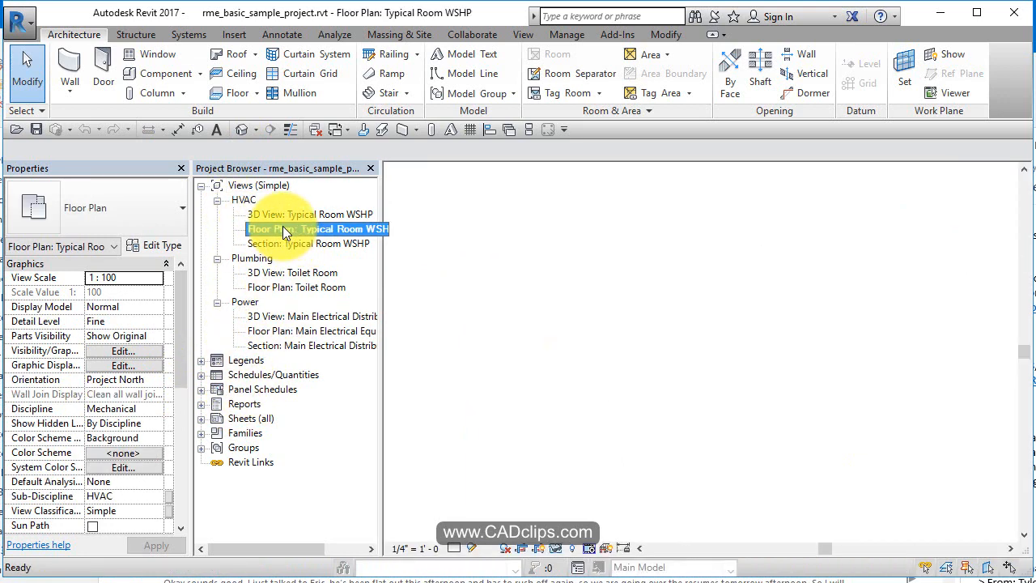
double_click(310, 230)
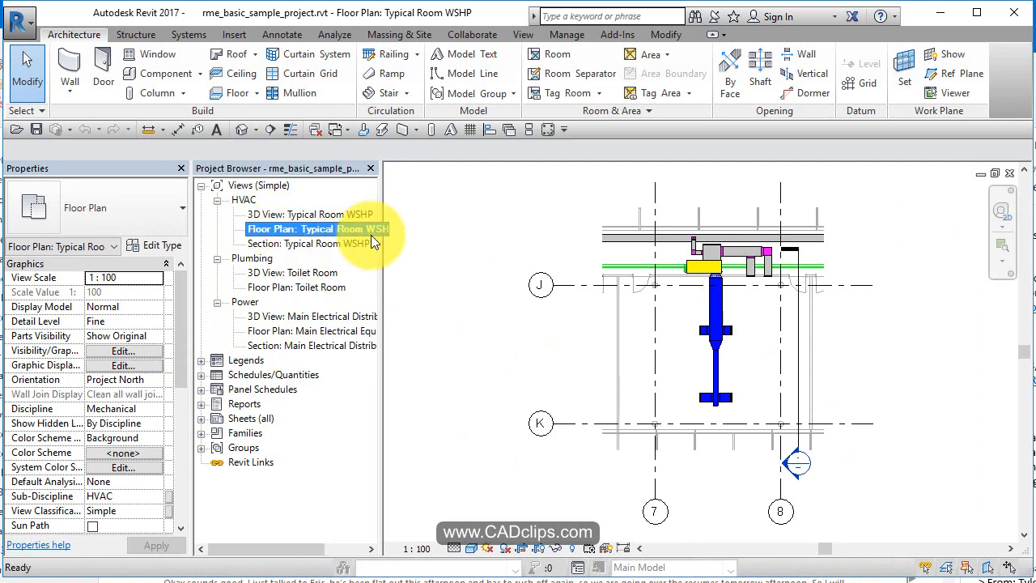
click(339, 331)
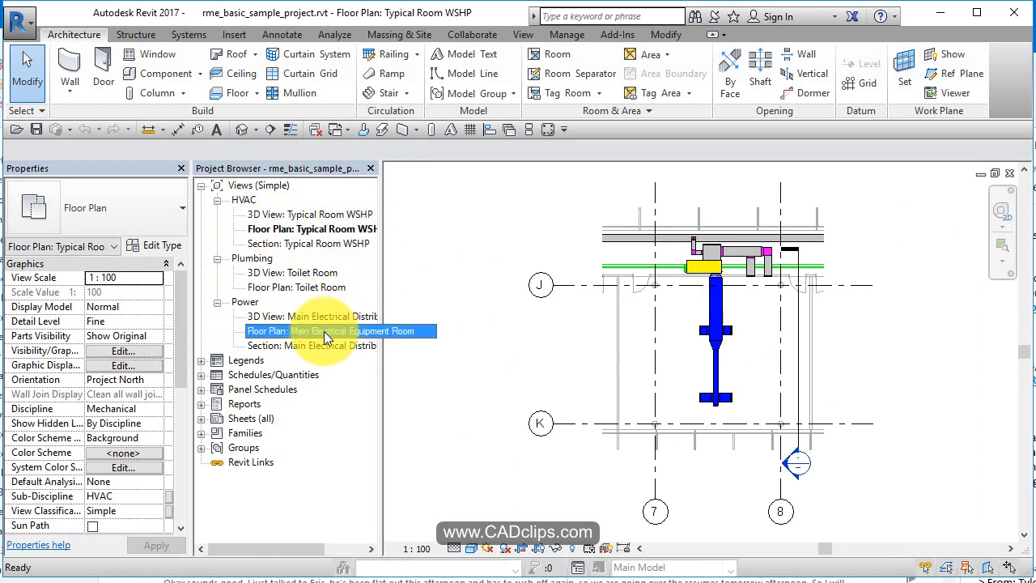
double_click(332, 330)
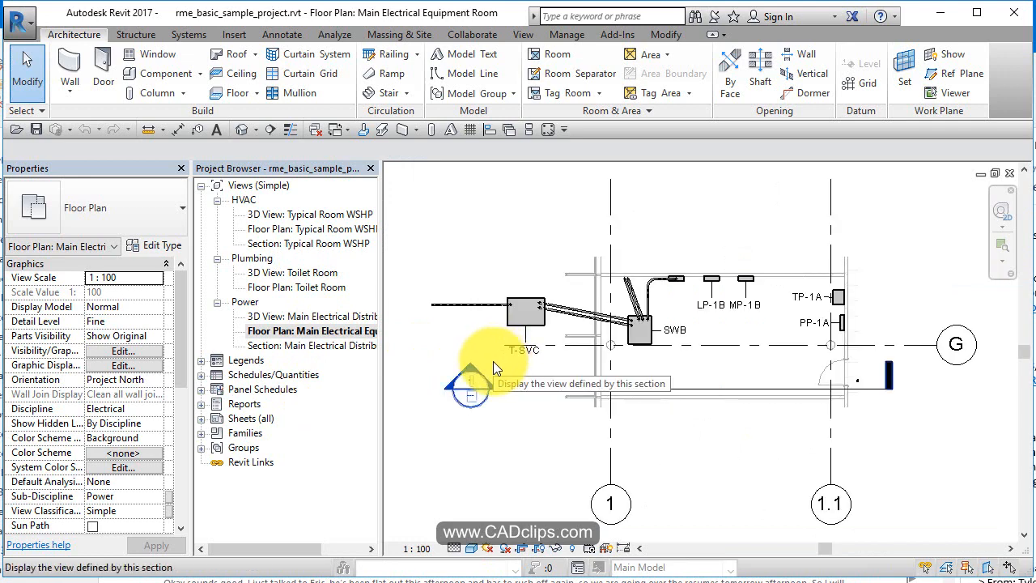
mouse_move(392, 378)
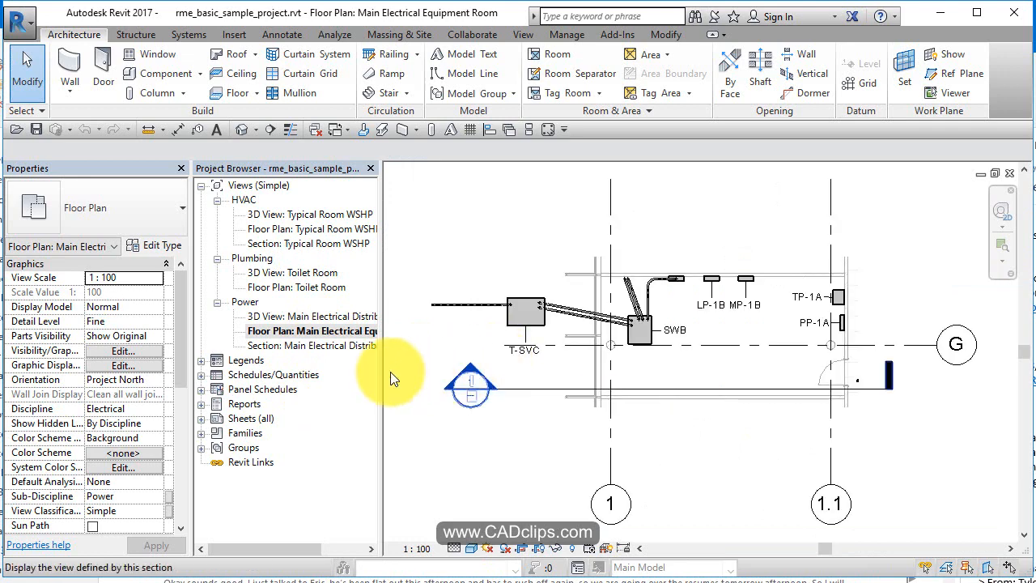
- Open the Main Electrical Distribution section, Electrical Equipment Connection Schedule and Typical Room WSHP 3D view
double_click(311, 346)
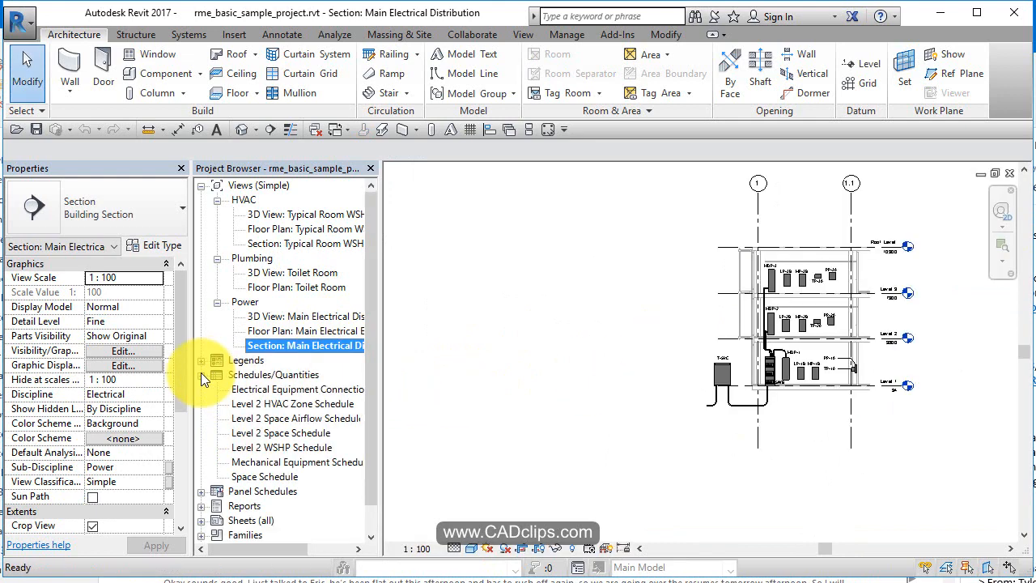
click(295, 389)
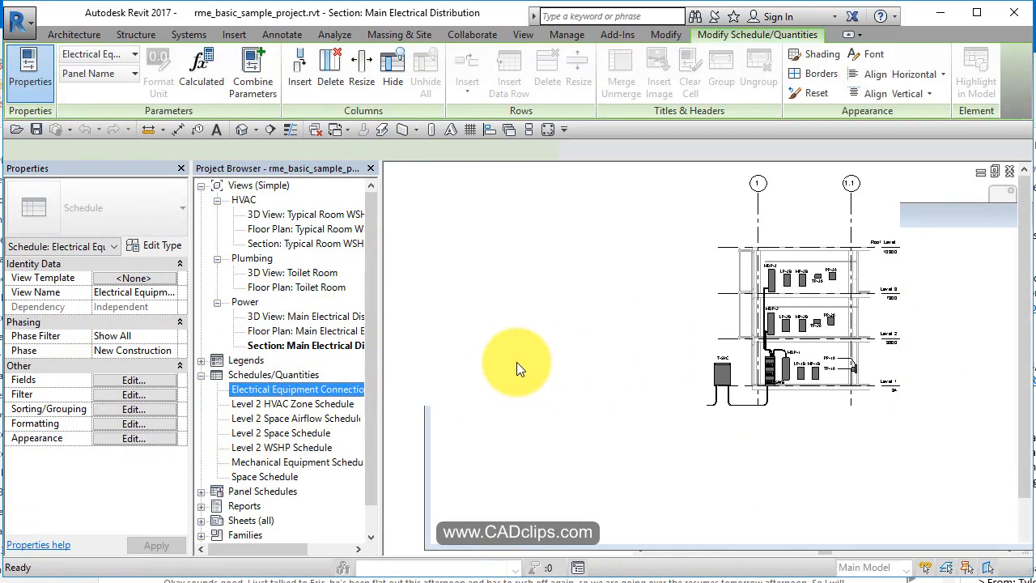
double_click(298, 388)
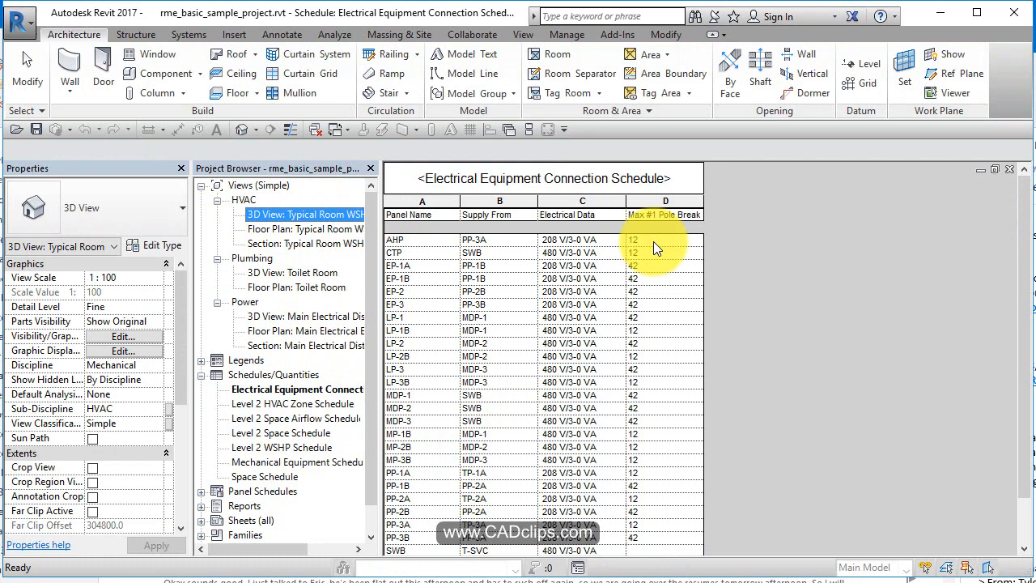
double_click(305, 214)
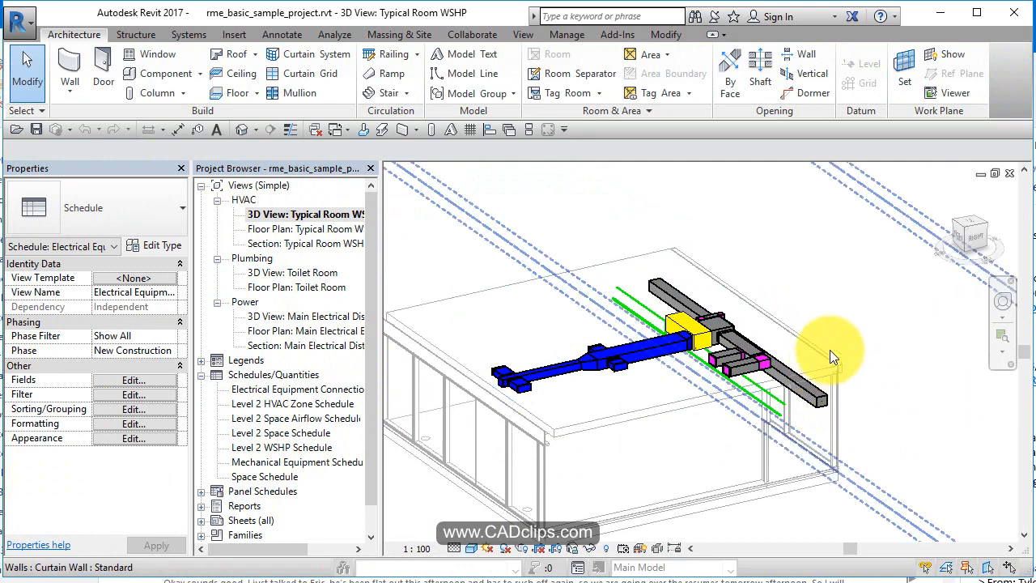
mouse_move(839, 364)
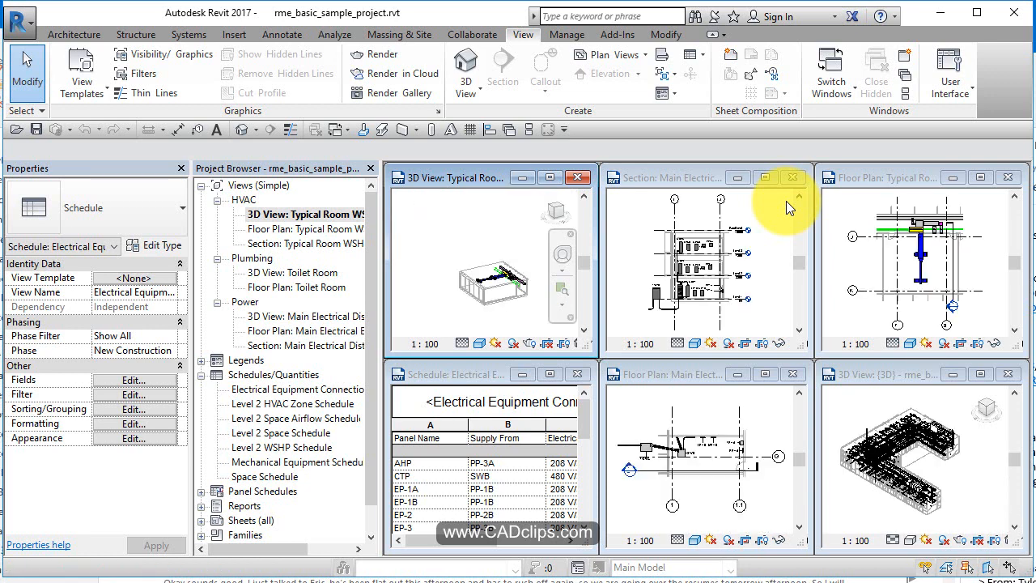
- Tile all open views side by side, then return to the Typical Room WSHP 3D view
click(305, 214)
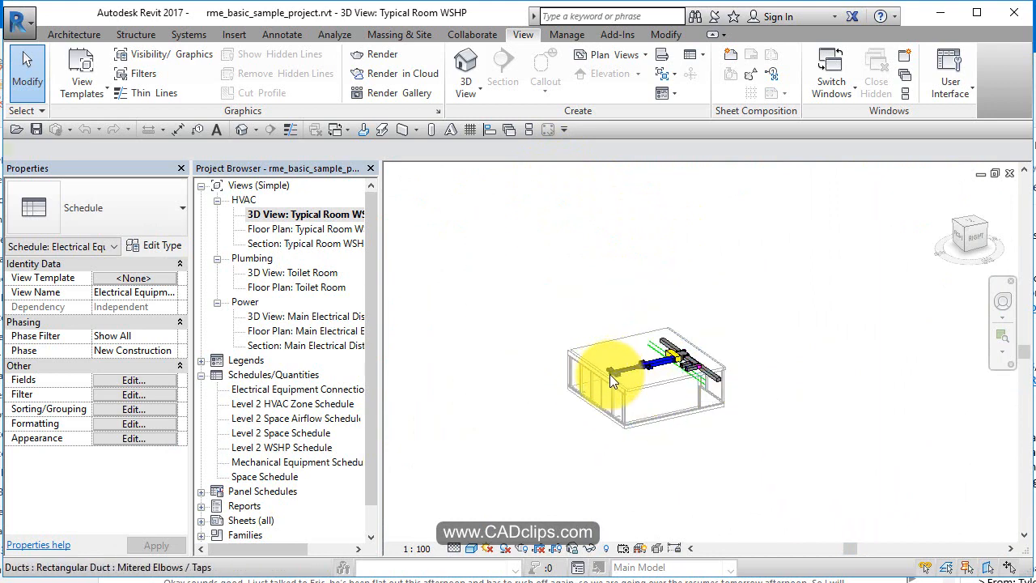
- Select the blue supply duct and orbit the Typical Room 3D view to examine the WSHP unit
click(640, 356)
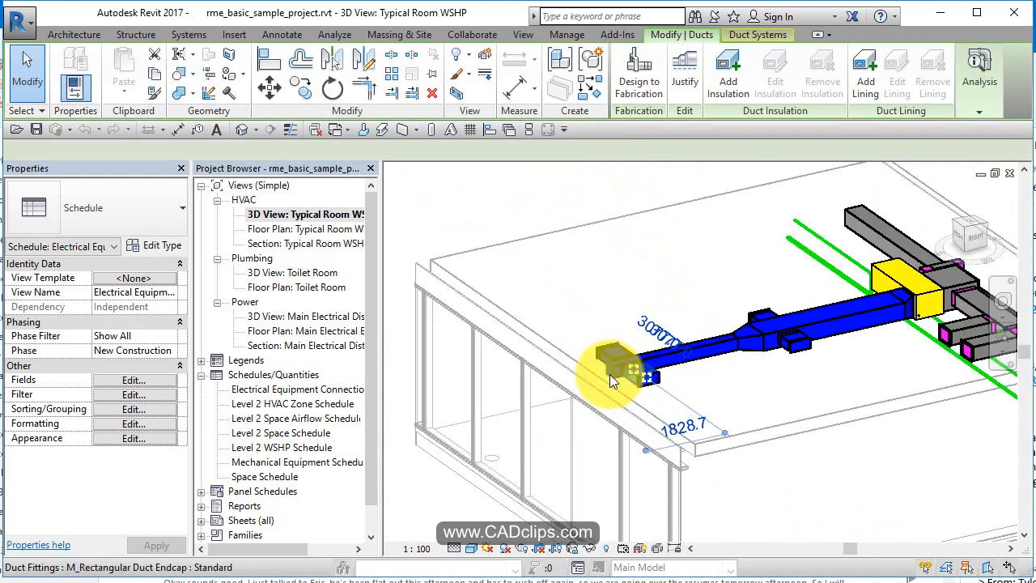
click(631, 364)
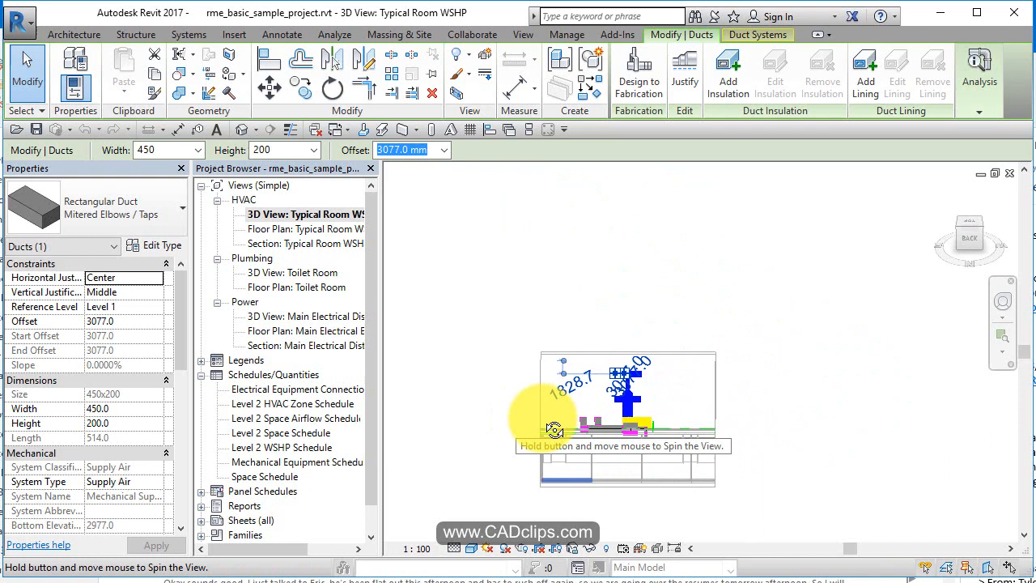
drag(553, 431, 752, 393)
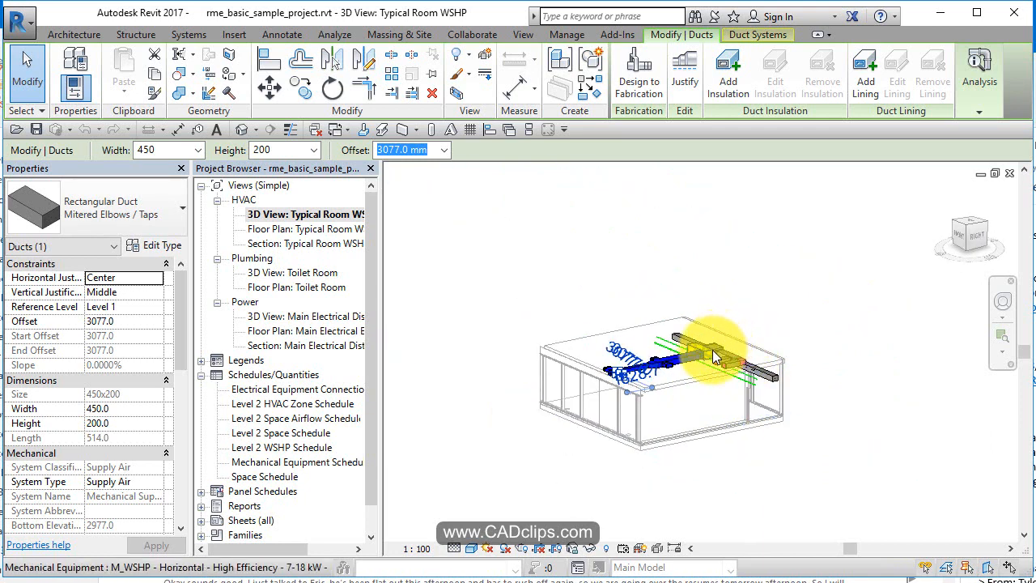
click(704, 353)
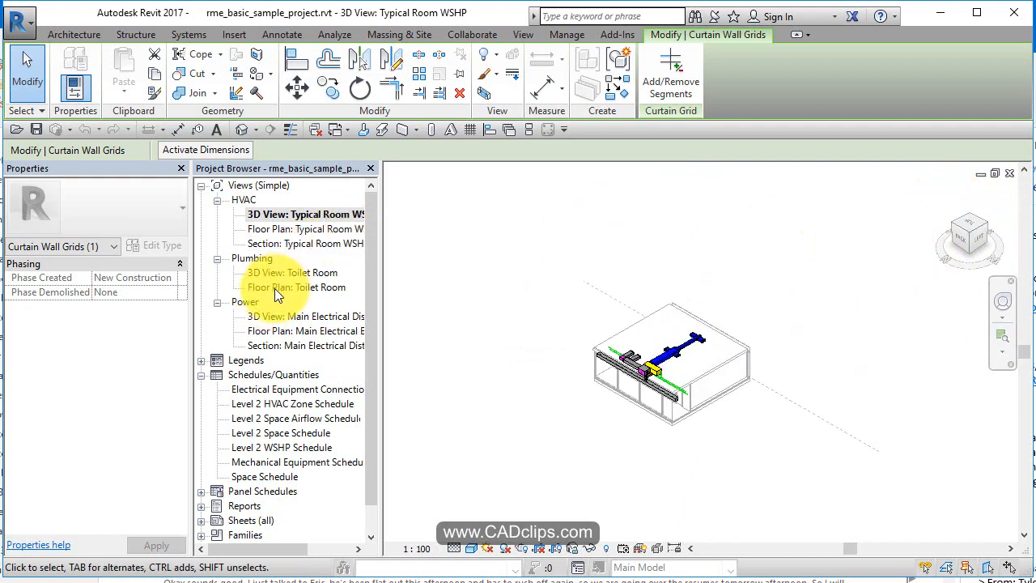
- Open the Toilet Room floor plan under Plumbing in the Project Browser
double_click(298, 288)
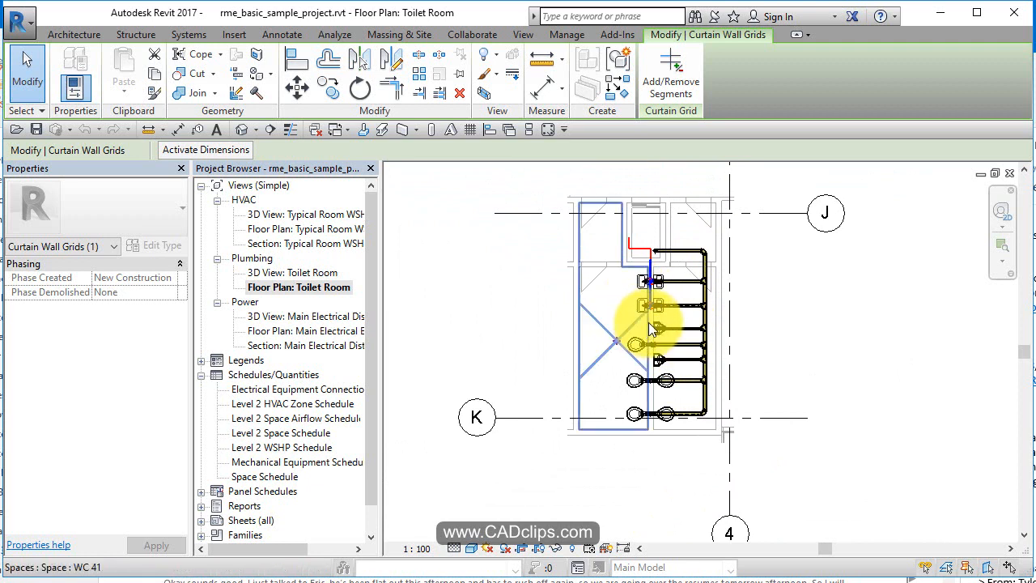
mouse_move(780, 320)
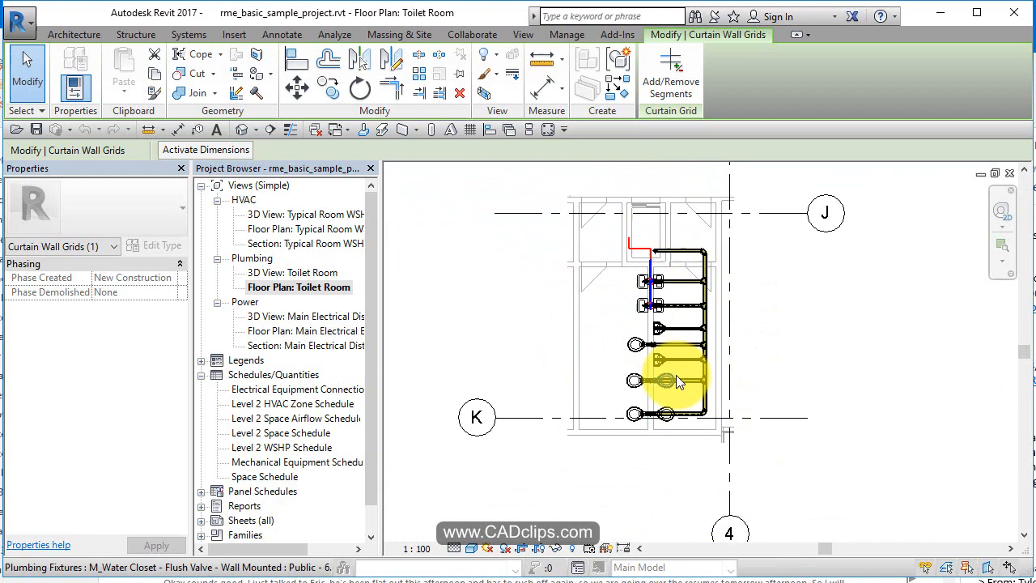
mouse_move(676, 381)
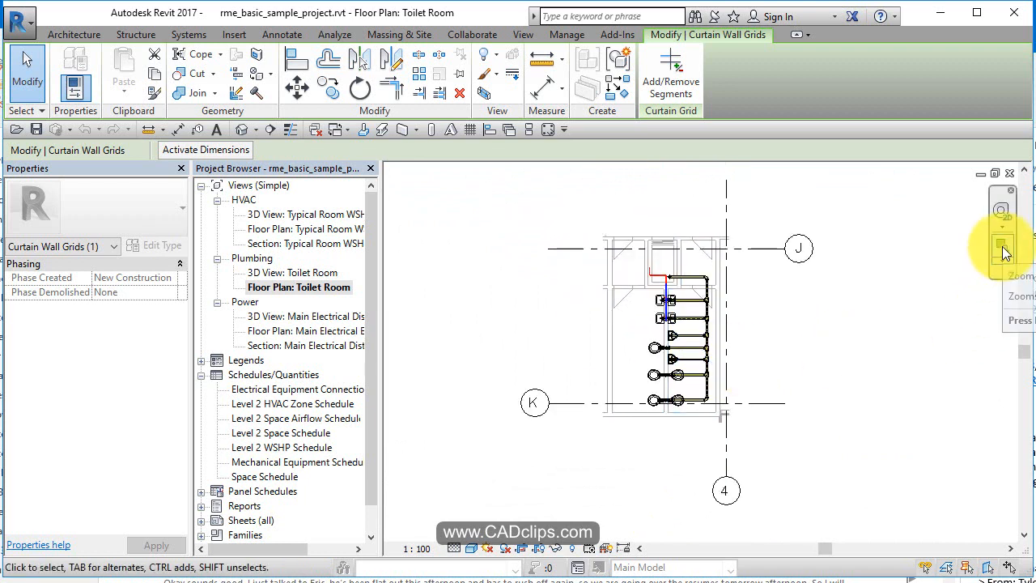
mouse_move(1004, 251)
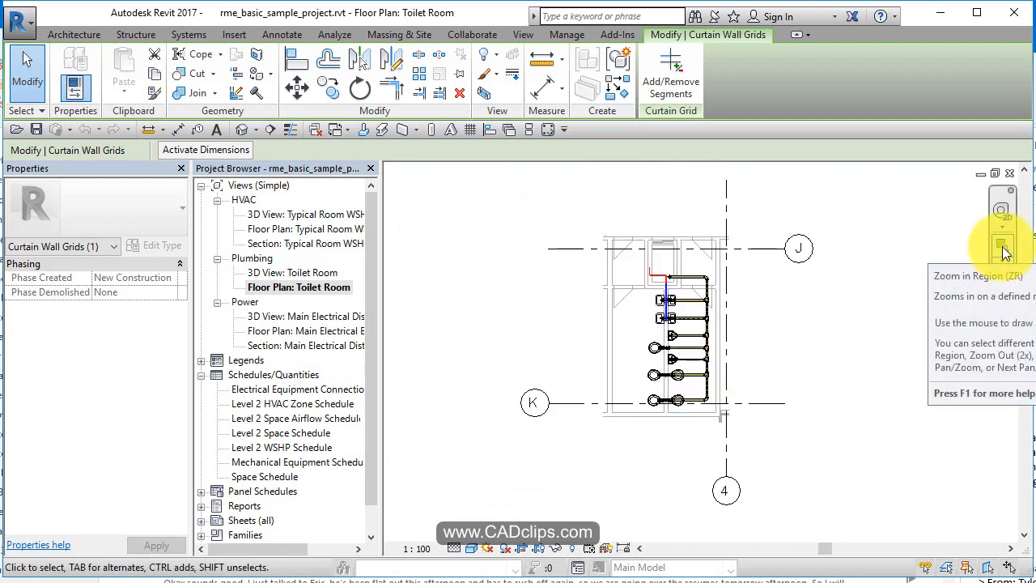
- Open the Main Electrical Distribution section, Connection Schedule and Level 2 Space Airflow Schedule, then tile the windows
click(1004, 247)
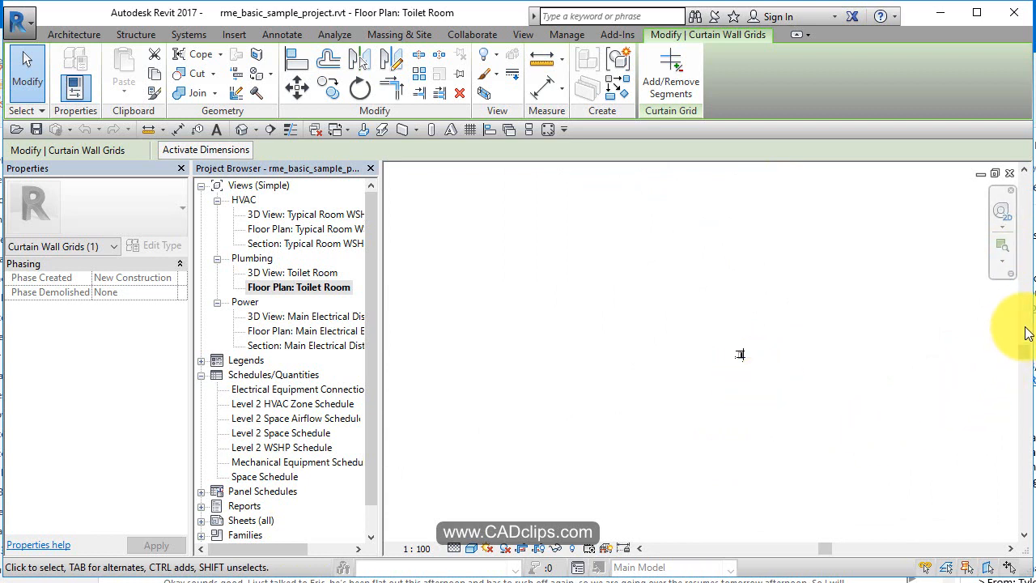
mouse_move(738, 354)
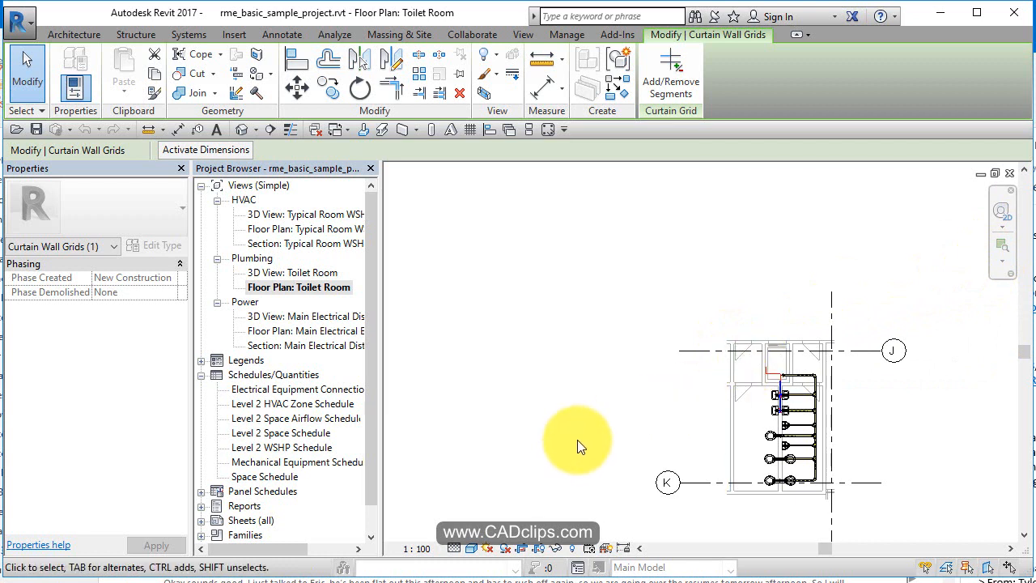
mouse_move(597, 468)
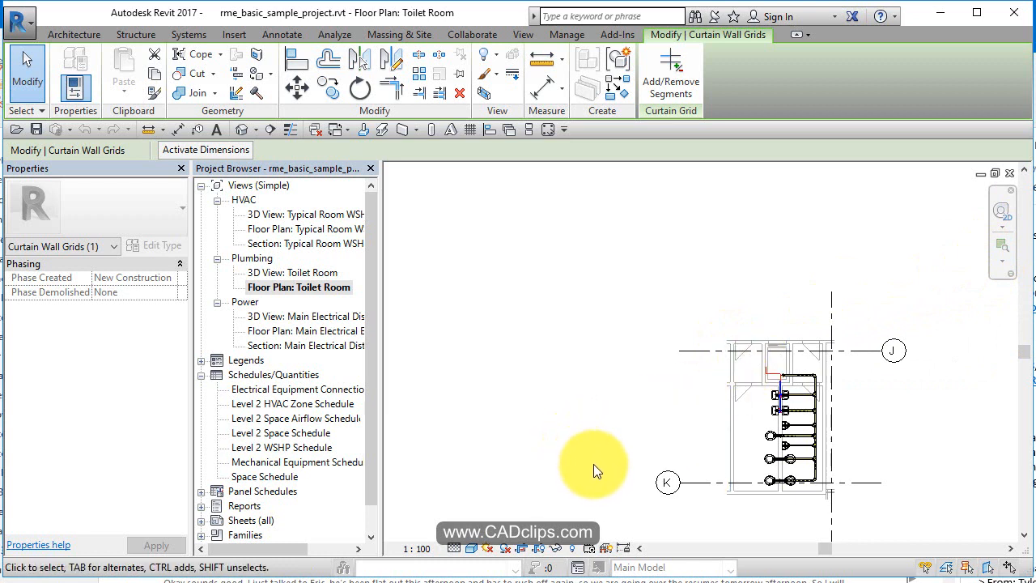
mouse_move(720, 252)
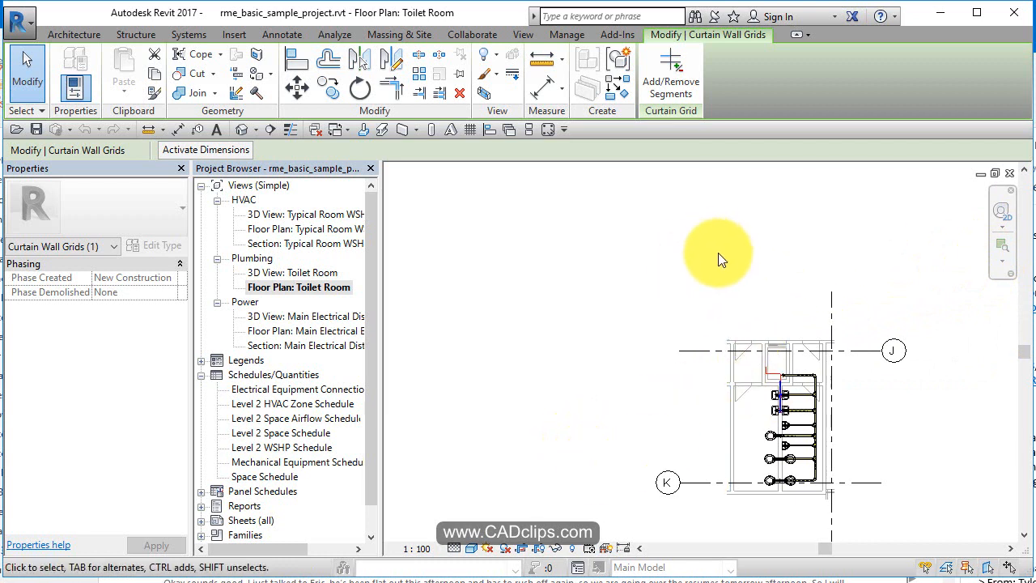
mouse_move(348, 197)
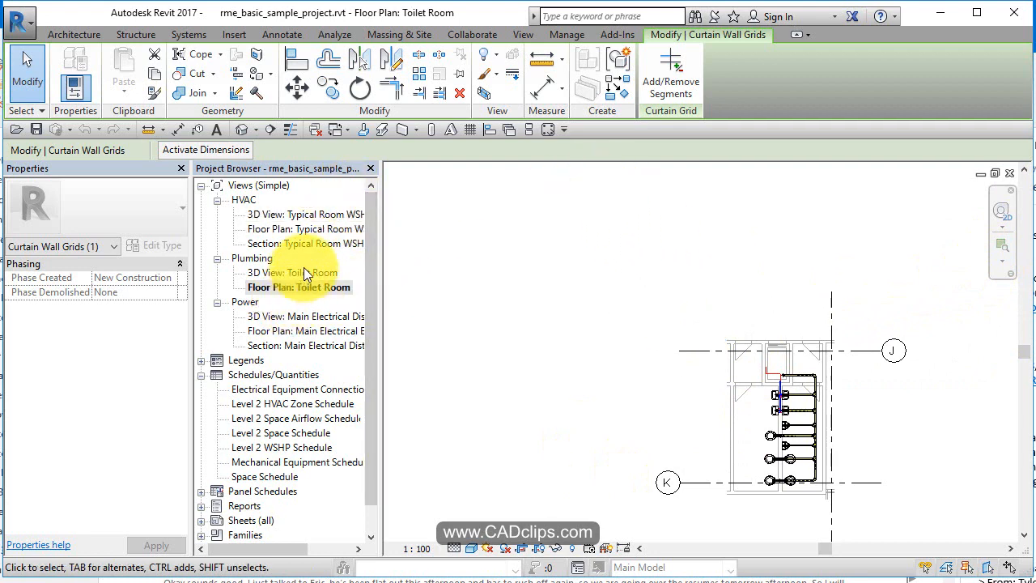
double_click(304, 344)
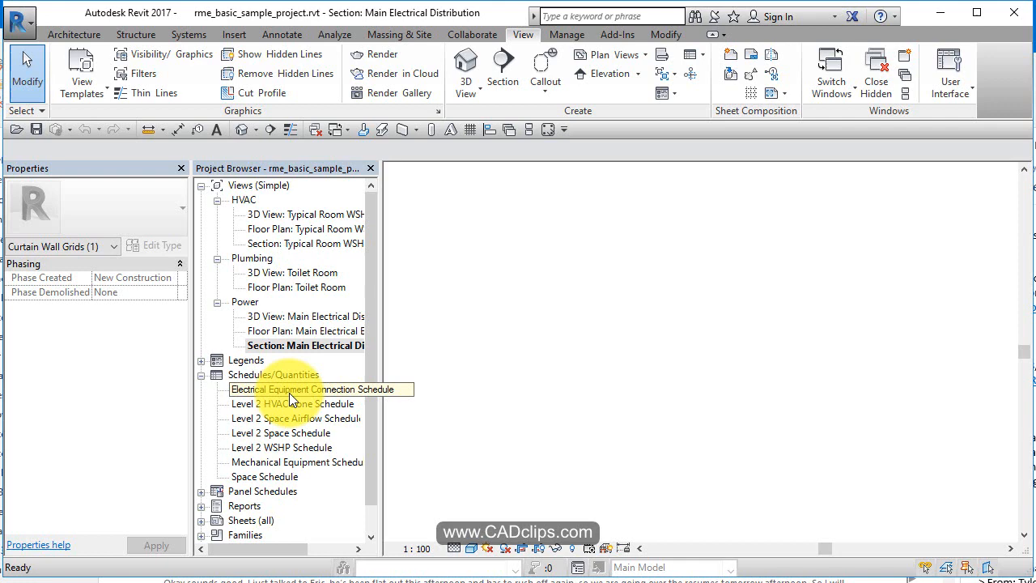
double_click(296, 388)
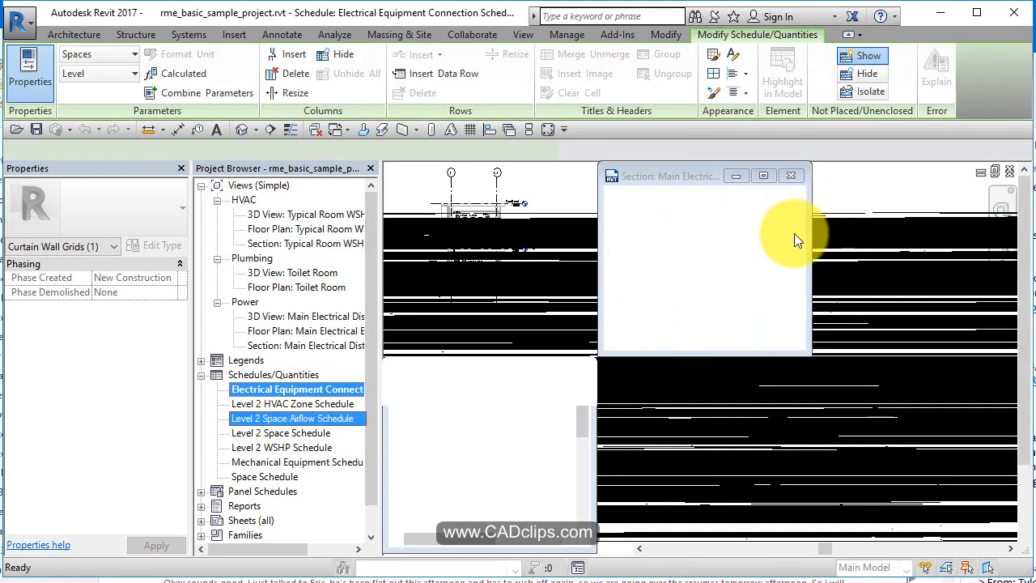
double_click(295, 417)
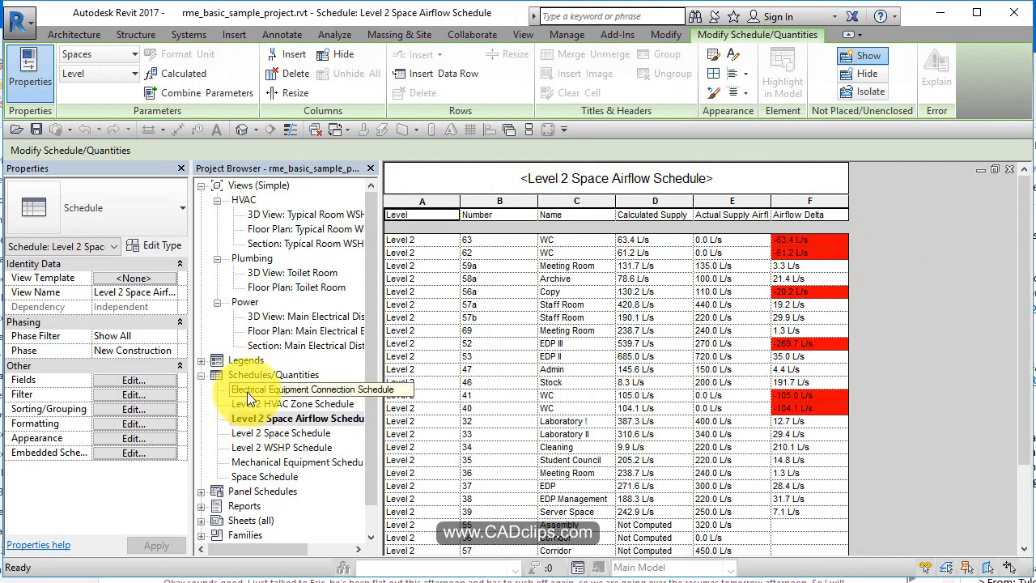
double_click(316, 388)
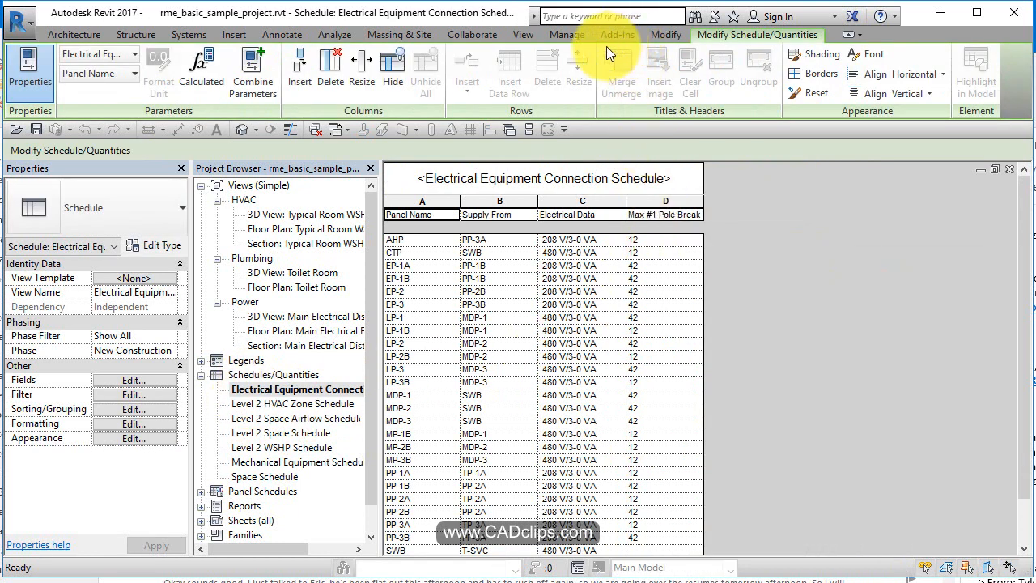
click(523, 34)
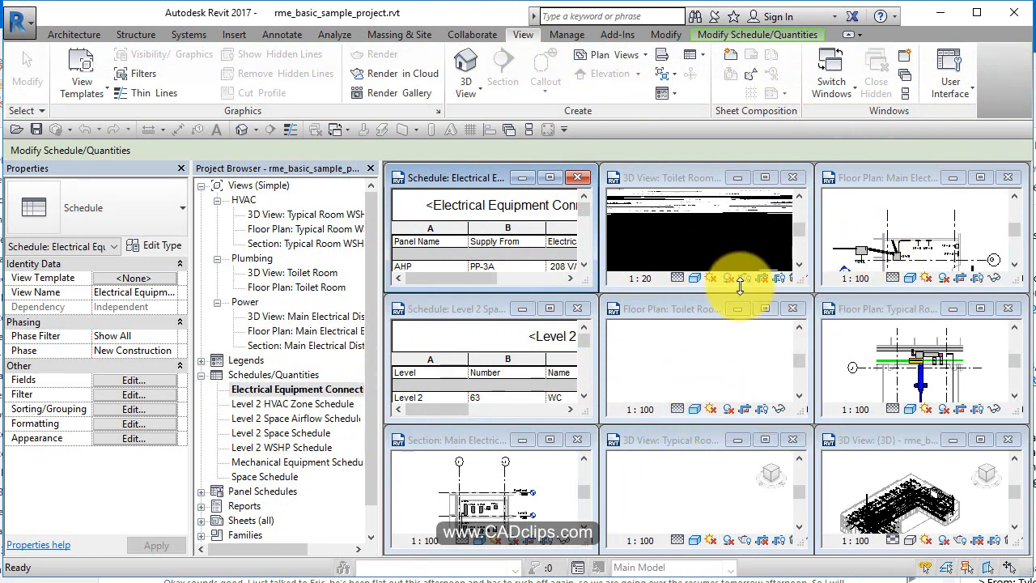
mouse_move(644, 179)
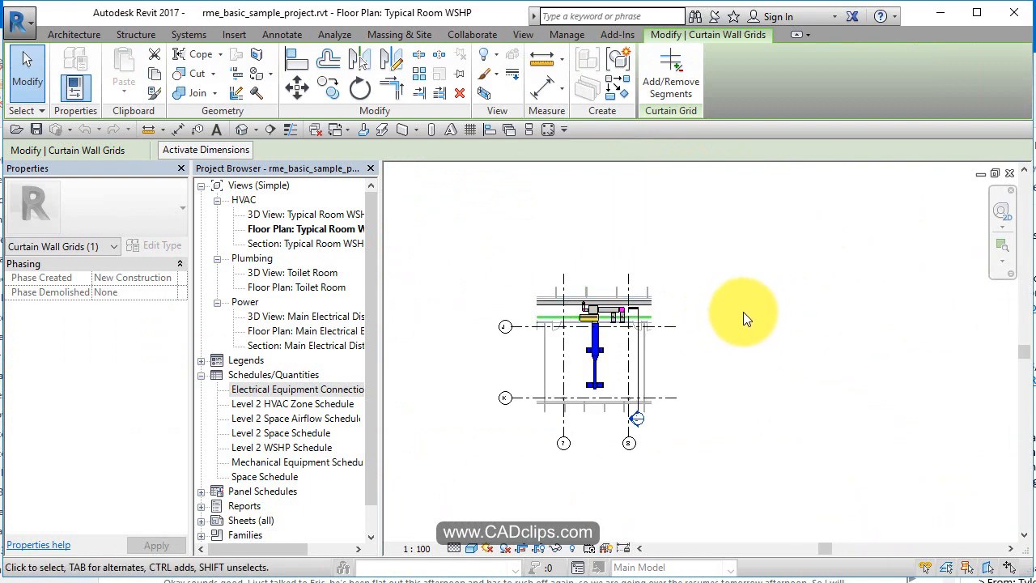
- Close the hidden windows so only the Typical Room WSHP floor plan stays open
click(523, 34)
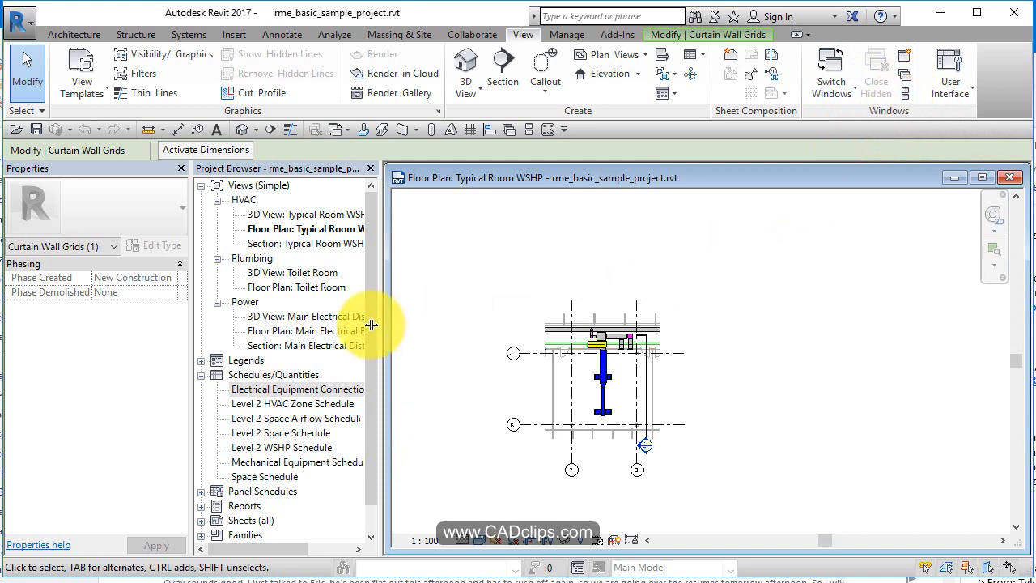
- Open and tile the Toilet Room 3D view, then close it and the Toilet Room floor plan
double_click(297, 287)
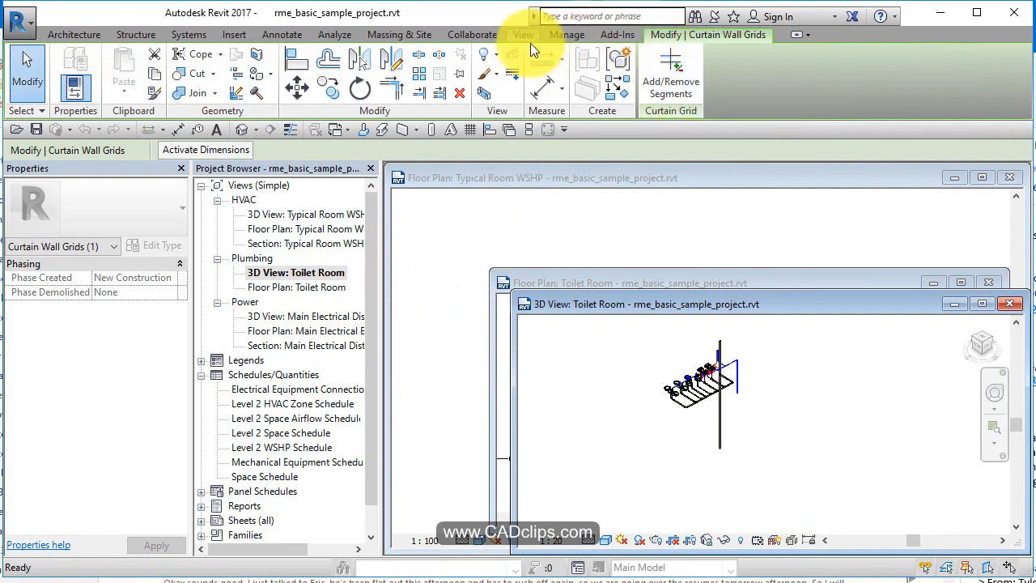
click(523, 34)
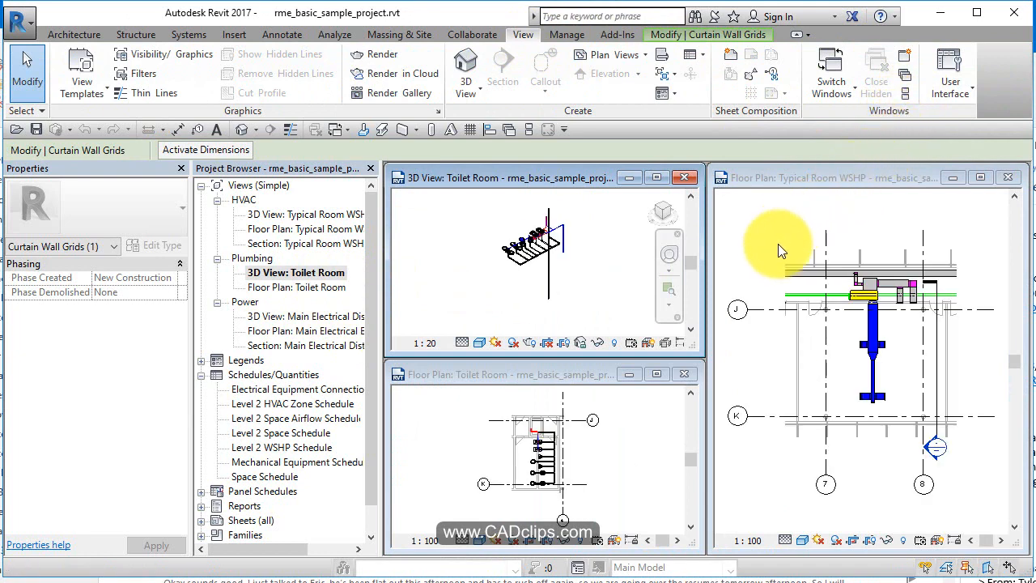
mouse_move(790, 283)
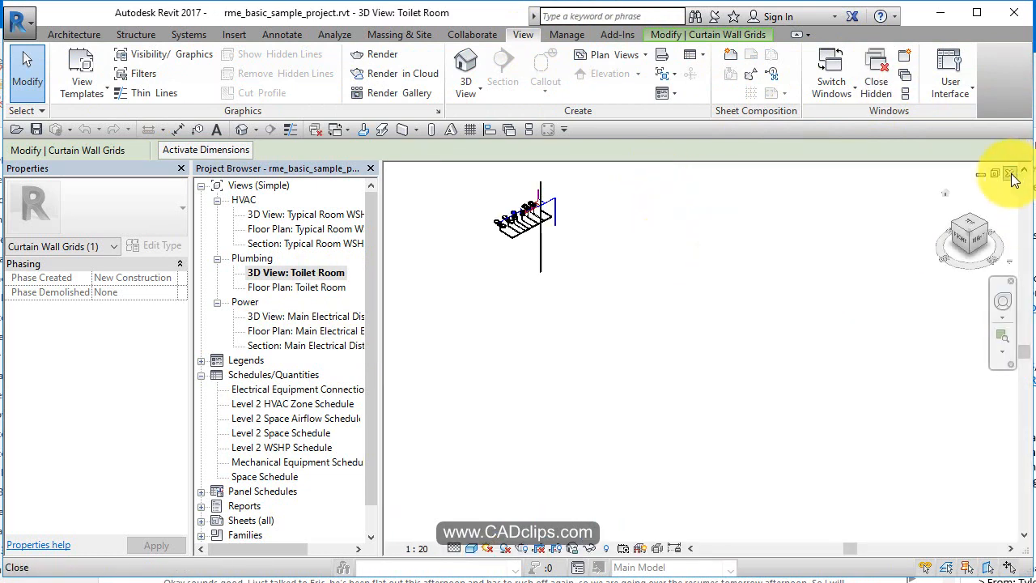
double_click(297, 288)
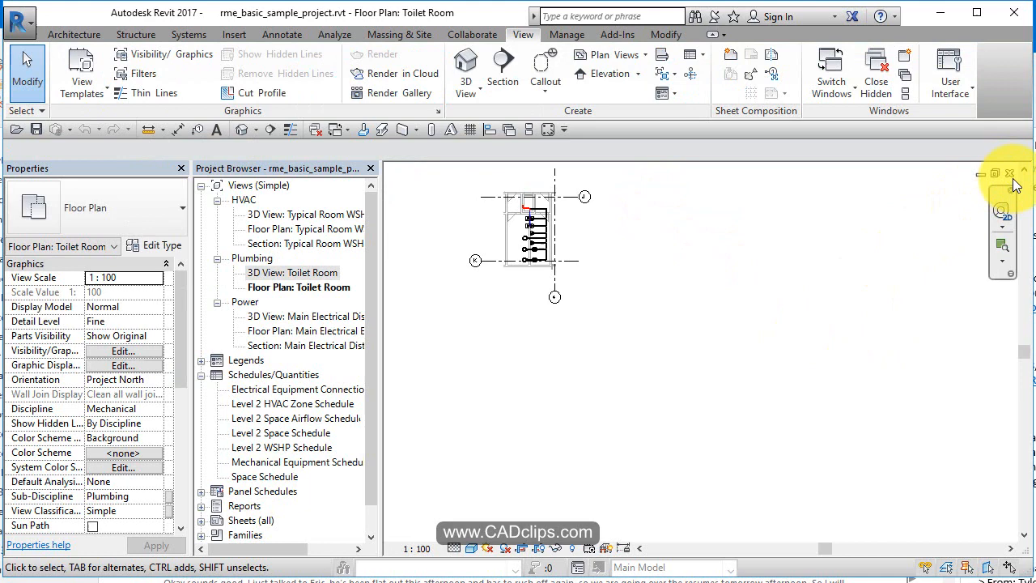
double_click(305, 228)
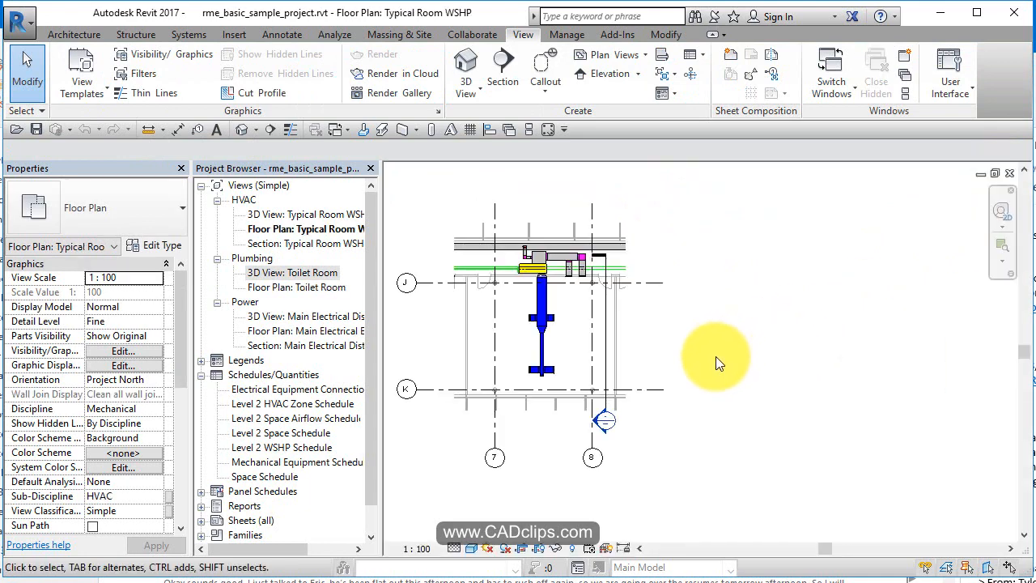
mouse_move(929, 246)
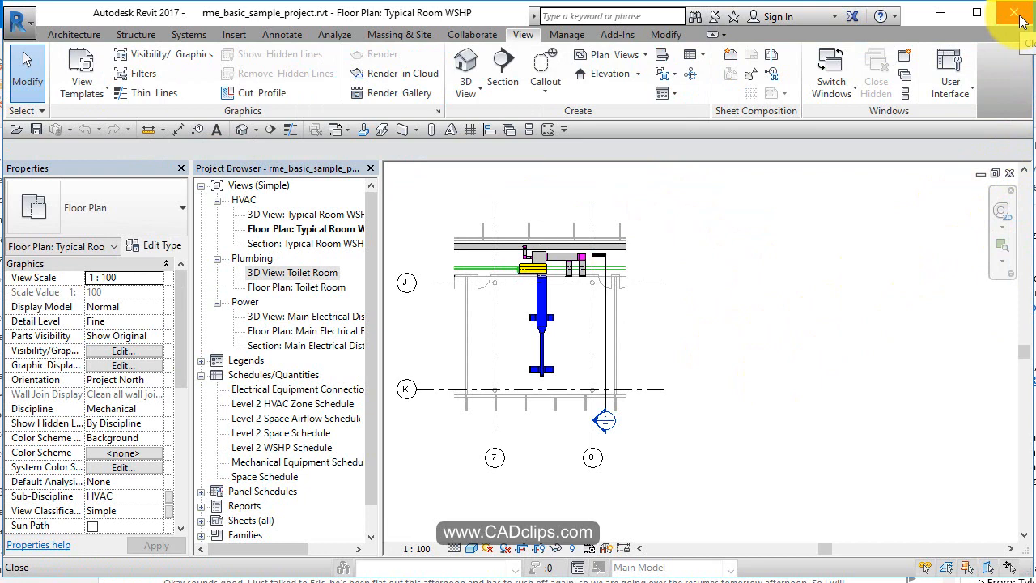
click(19, 22)
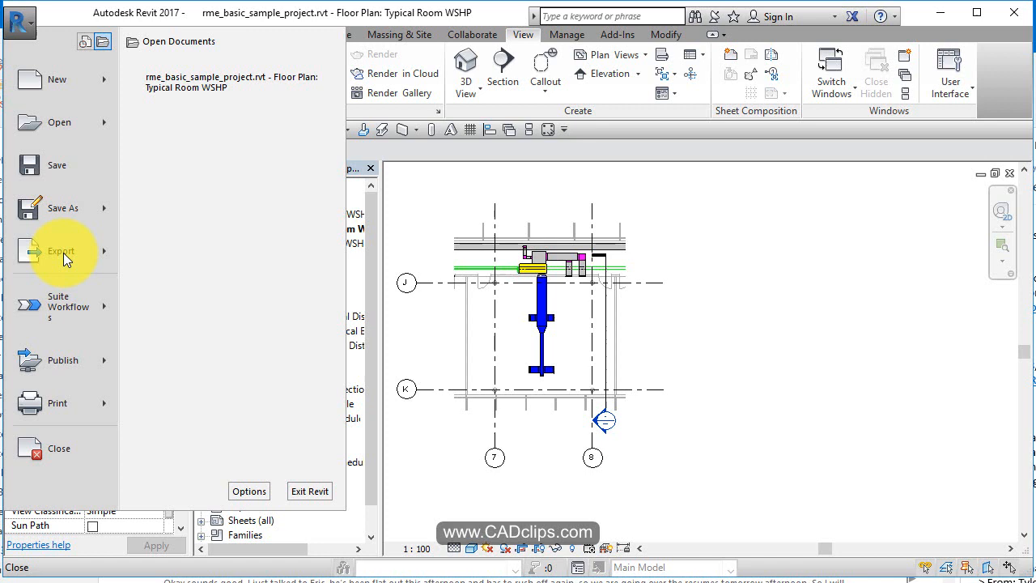
mouse_move(58, 447)
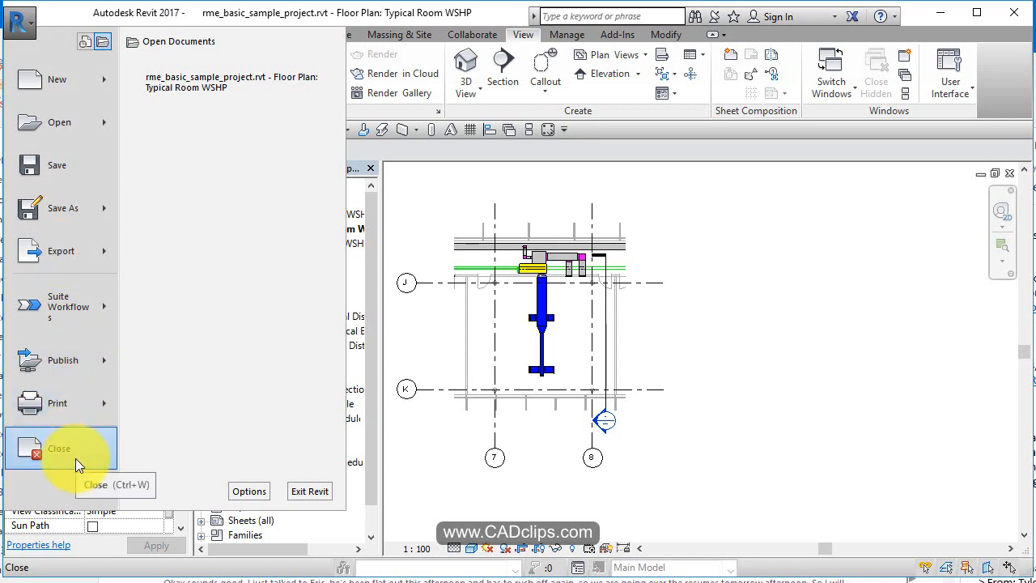
mouse_move(66, 455)
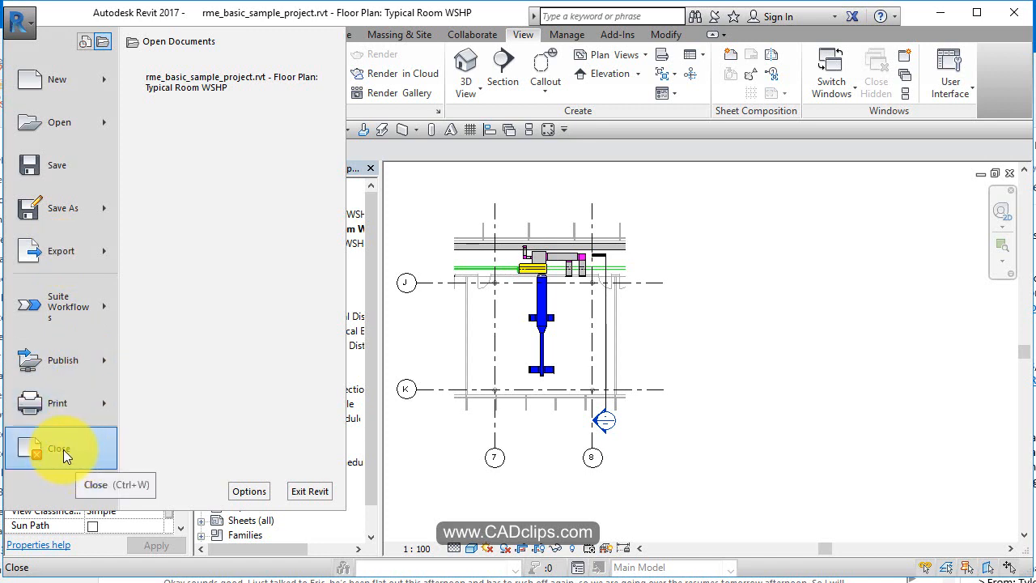
mouse_move(705, 112)
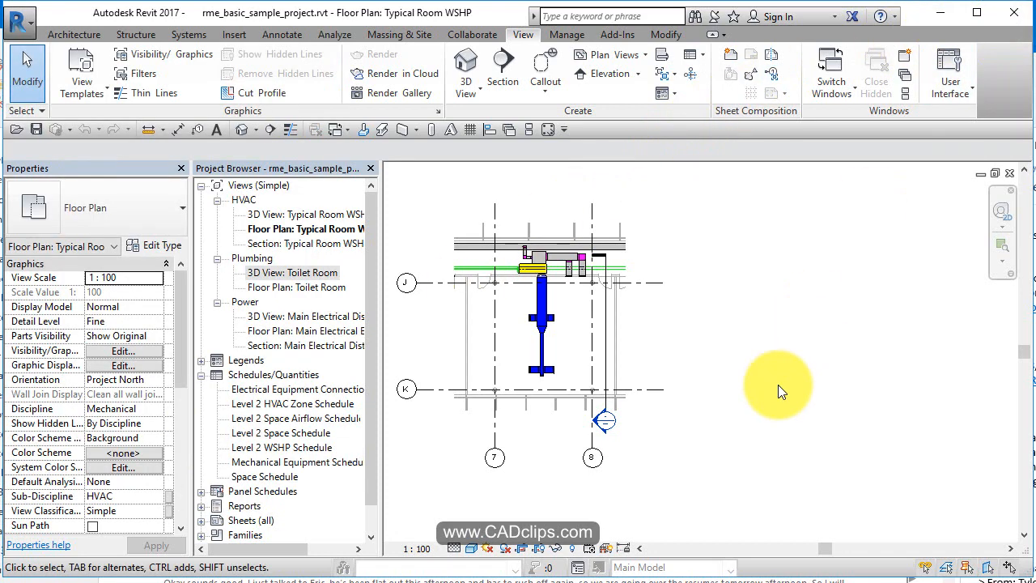
- Open sheet E101 - Electrical Power Riser Diagram and expand it to list its views
click(404, 389)
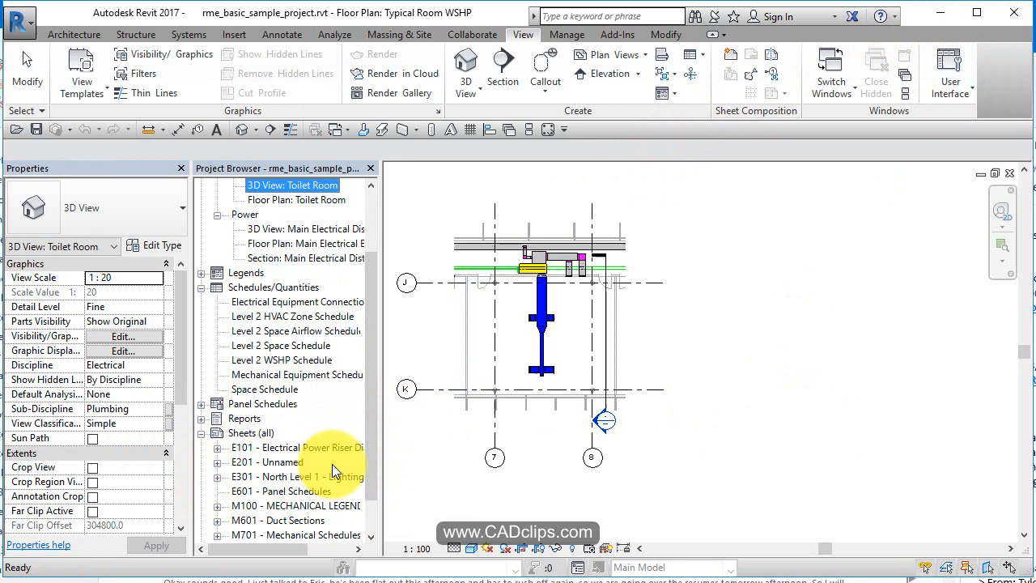
click(304, 447)
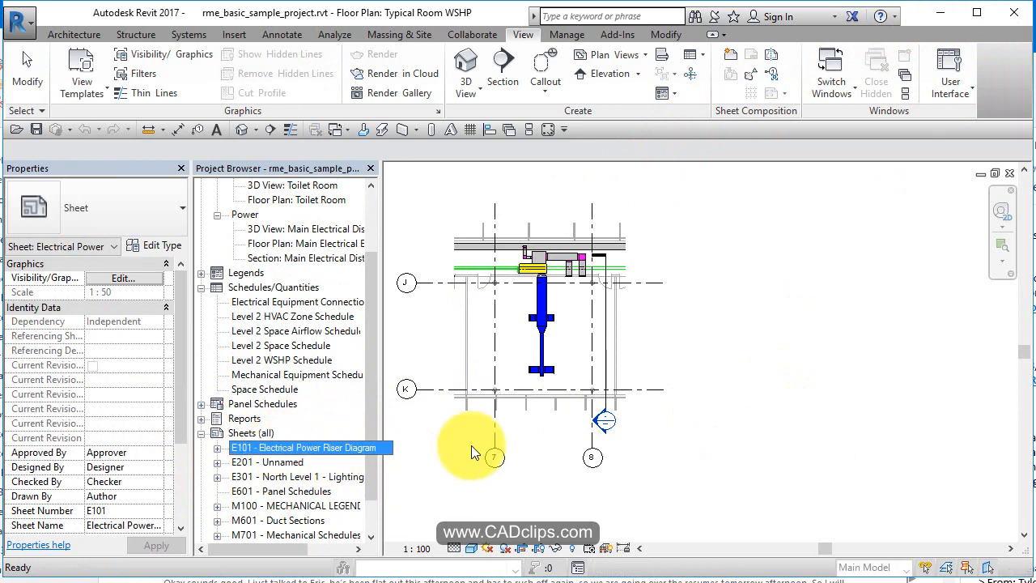
double_click(304, 447)
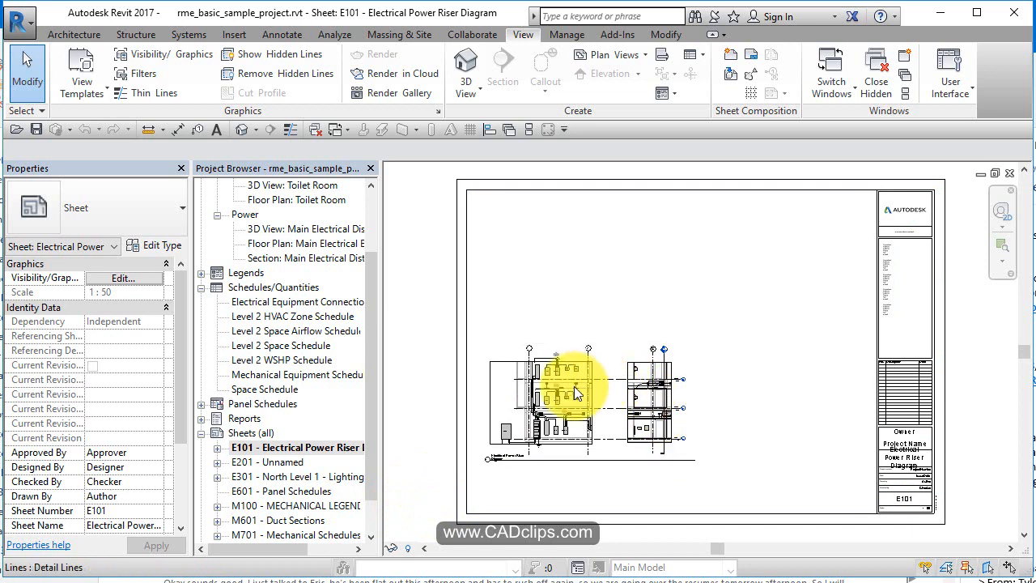
mouse_move(677, 381)
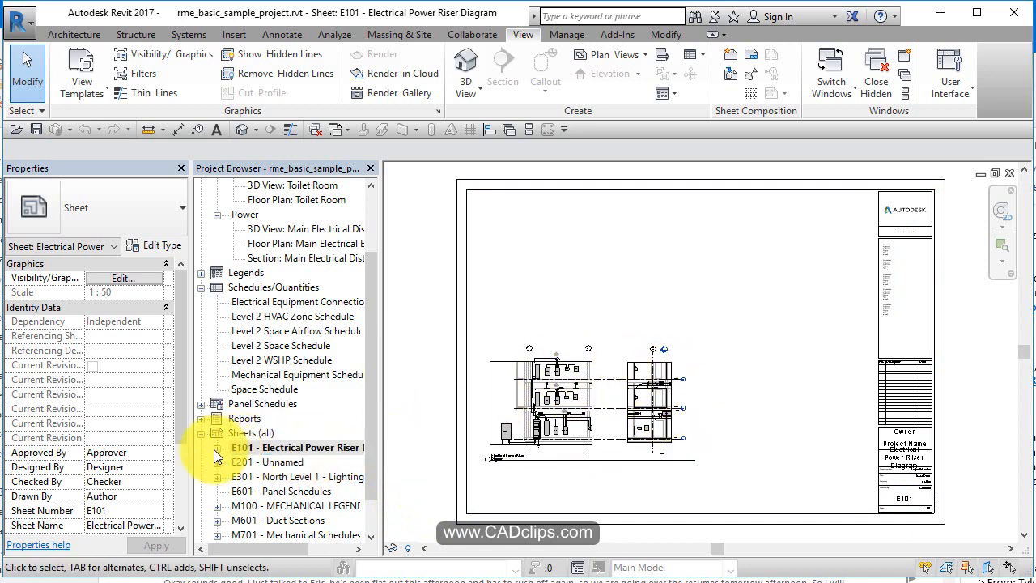
click(217, 446)
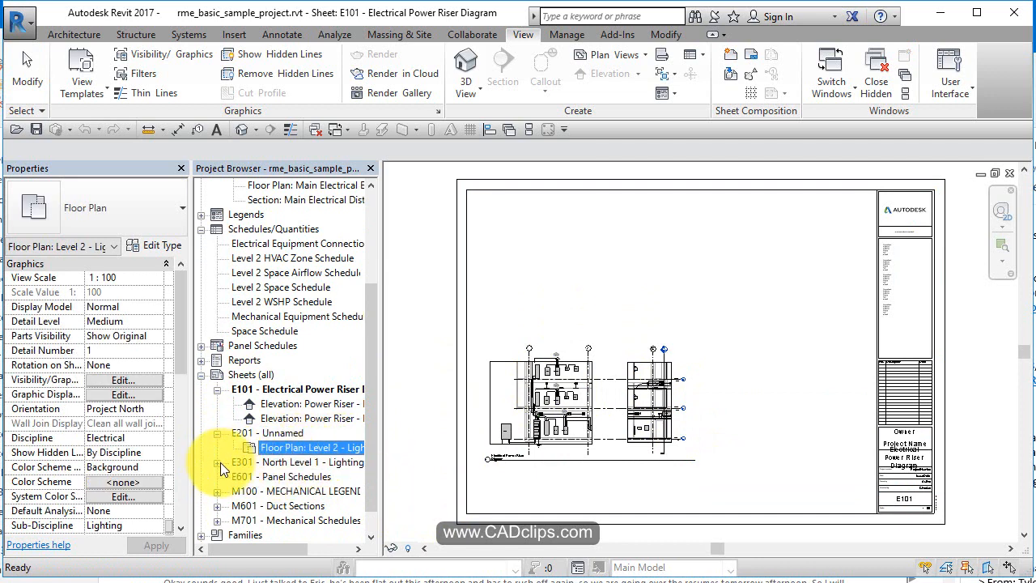
- Expand and open sheet E301 - North Level 1 - Lighting Plan
click(217, 463)
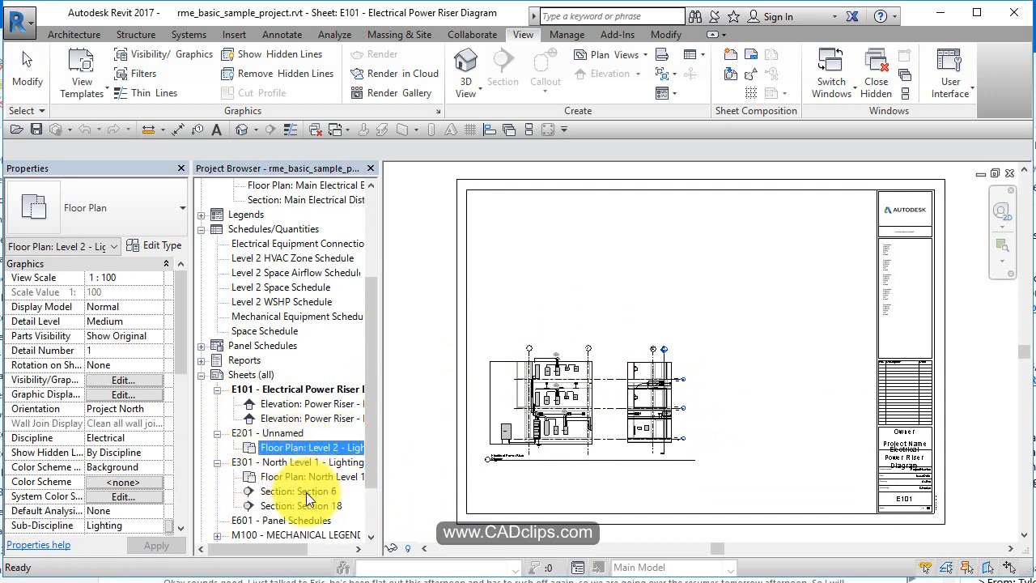
click(300, 461)
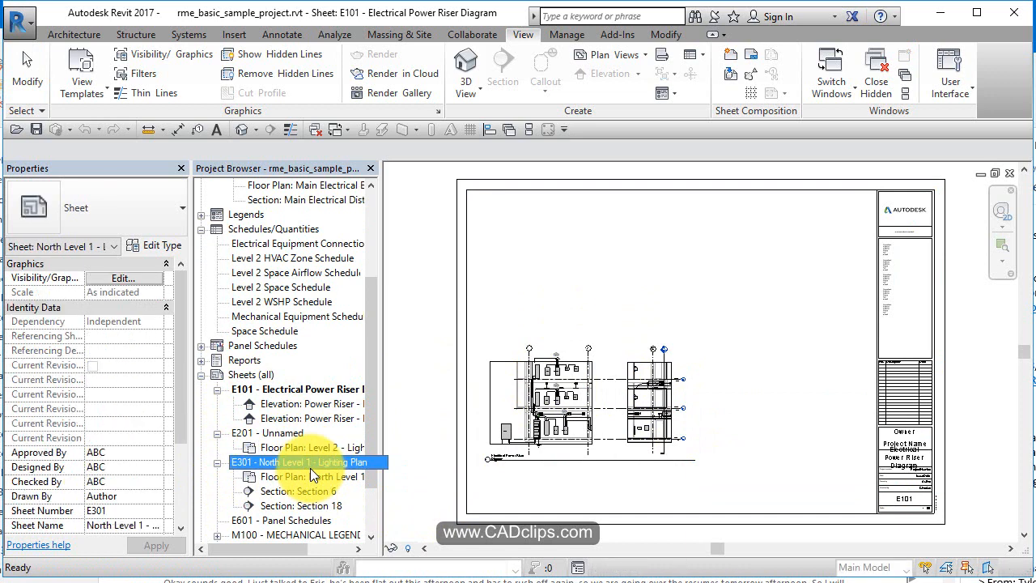
double_click(300, 461)
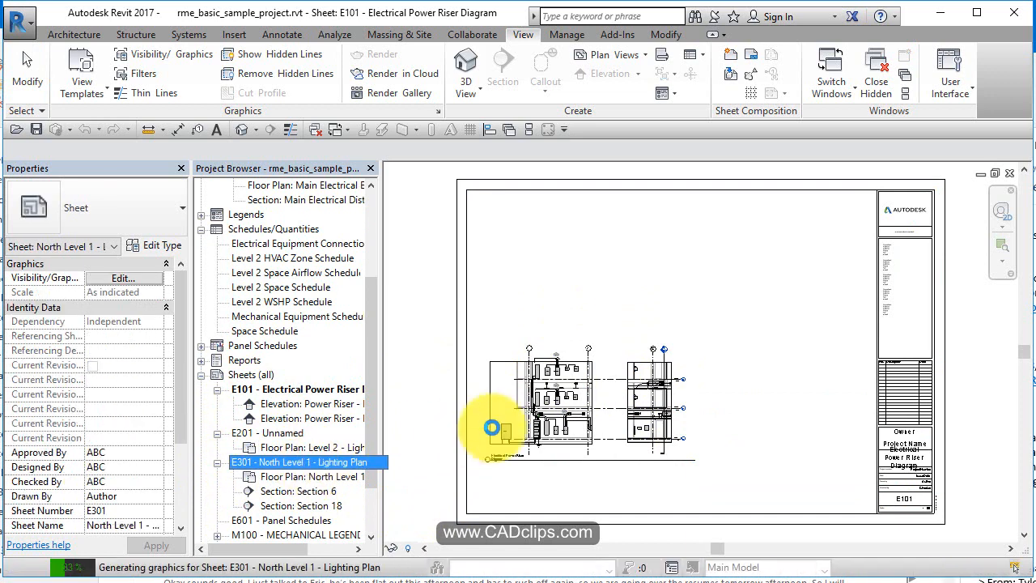
double_click(298, 461)
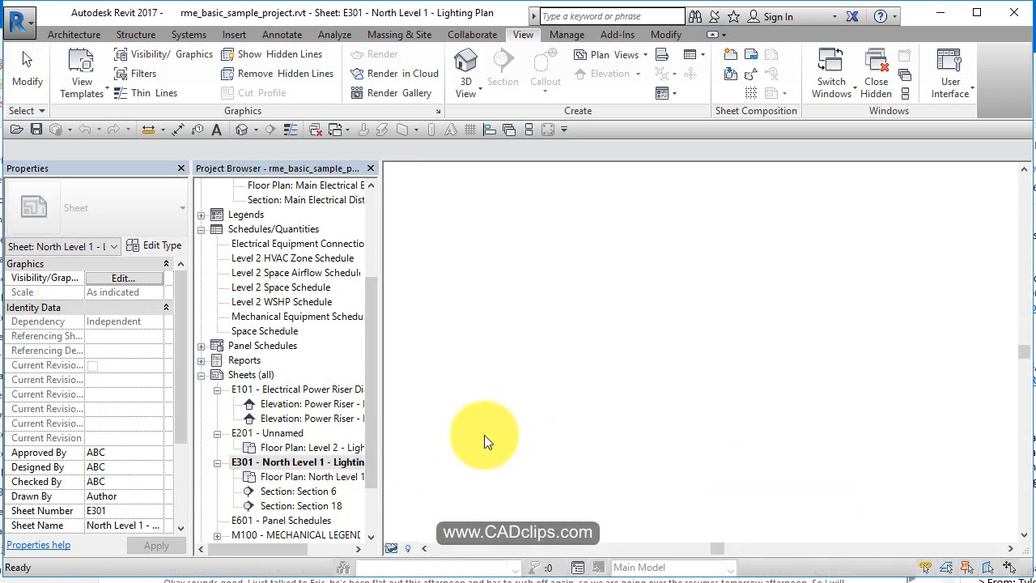